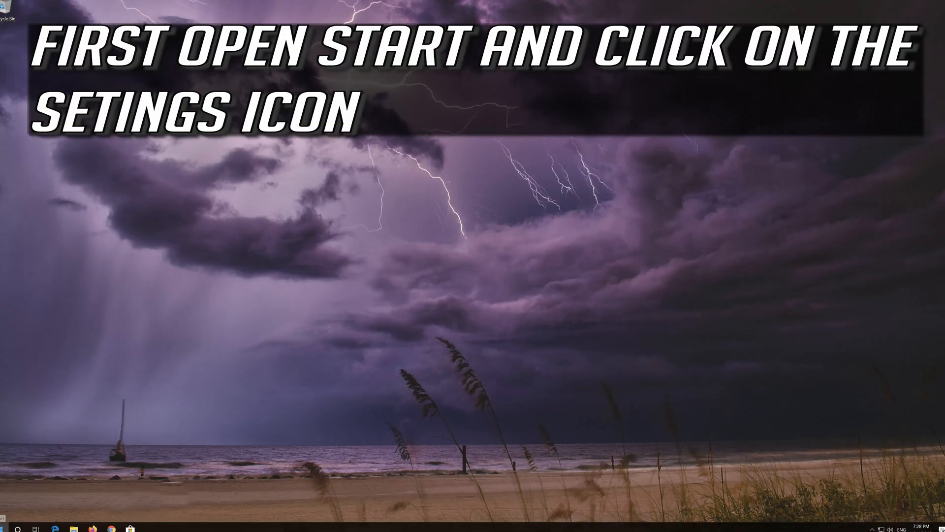
# Step: Open the Windows Settings app through the Start menu gear icon
pyautogui.click(3, 530)
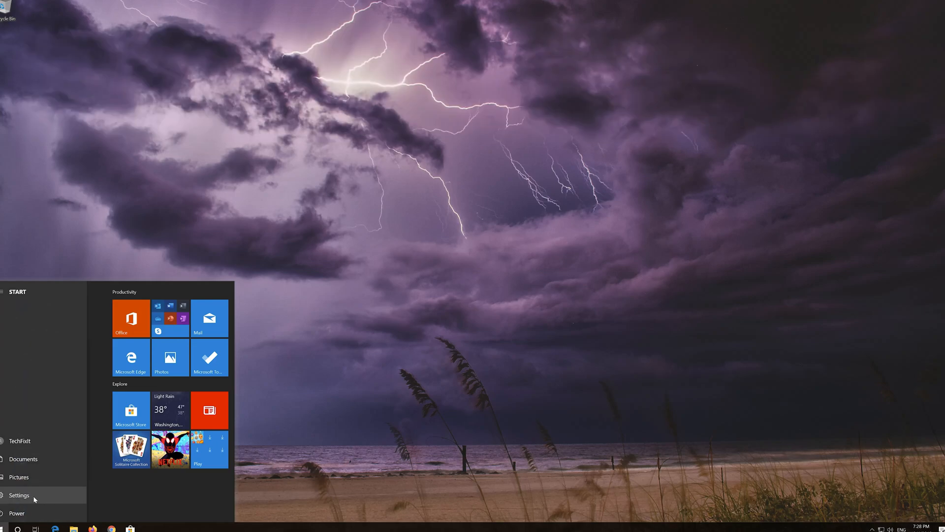
pyautogui.click(19, 496)
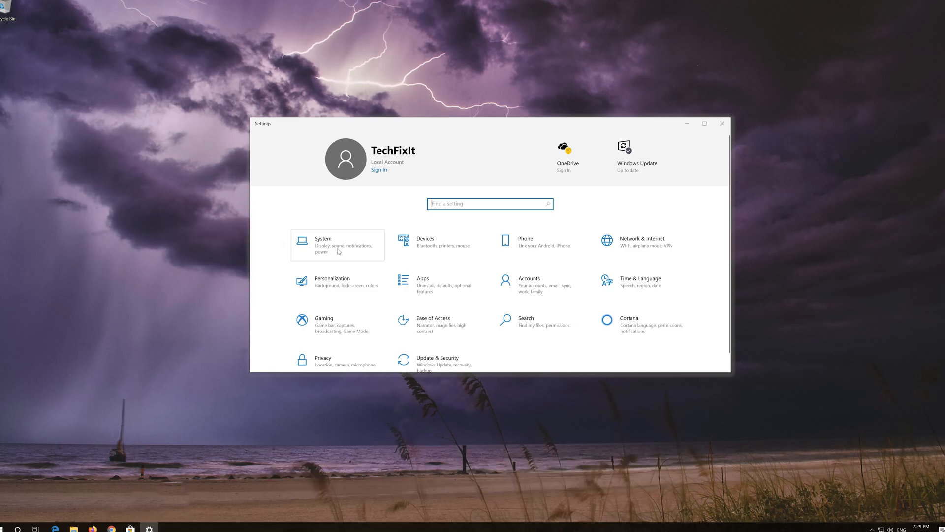
# Step: Go to System > Sound and run the sound troubleshooter under Master volume
pyautogui.click(324, 244)
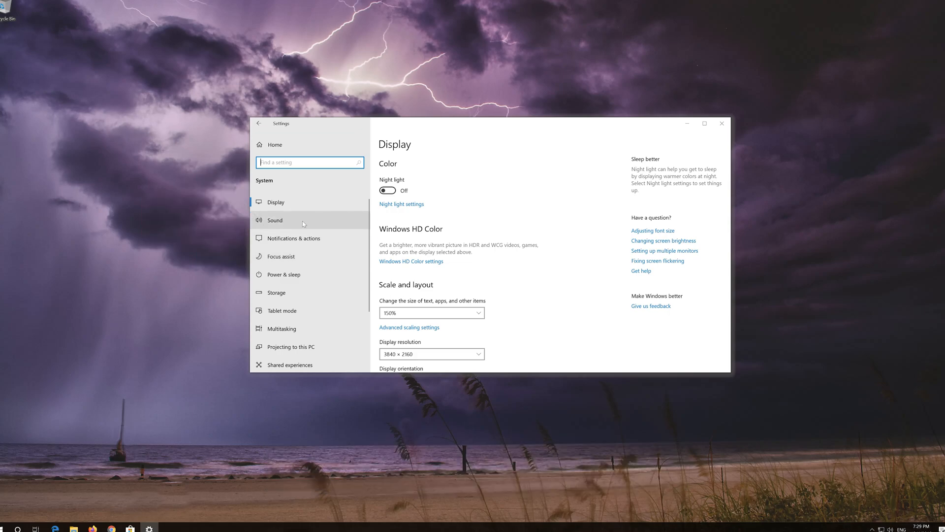
pyautogui.click(274, 220)
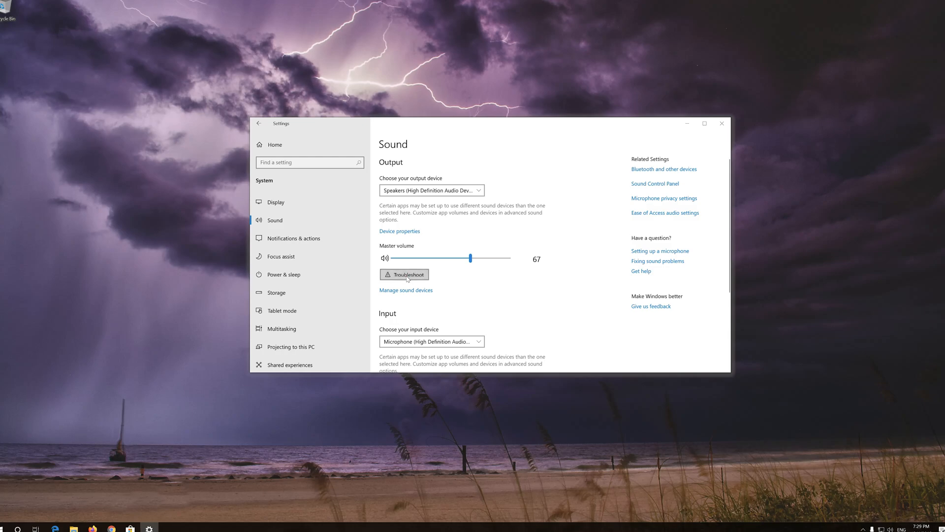
pyautogui.click(404, 274)
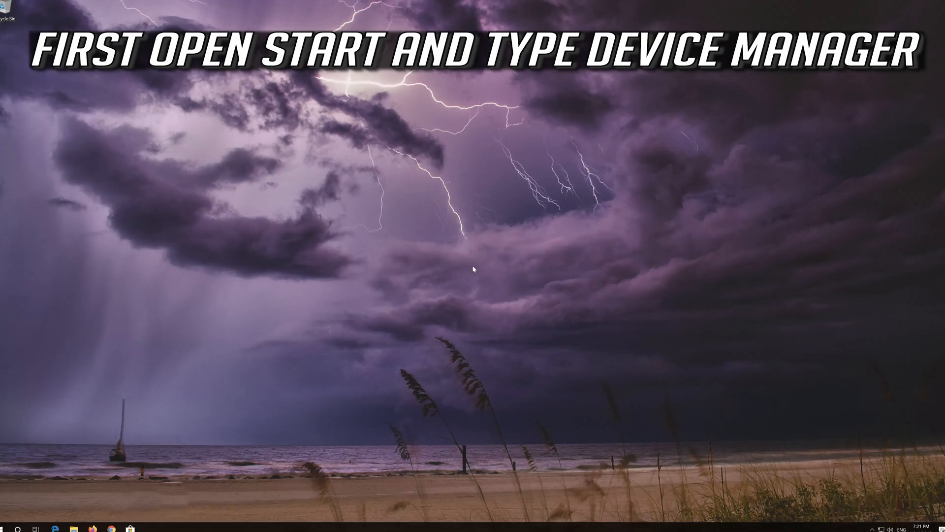
# Step: Search the Start menu for 'devic' and launch Device Manager
pyautogui.write('device manager')
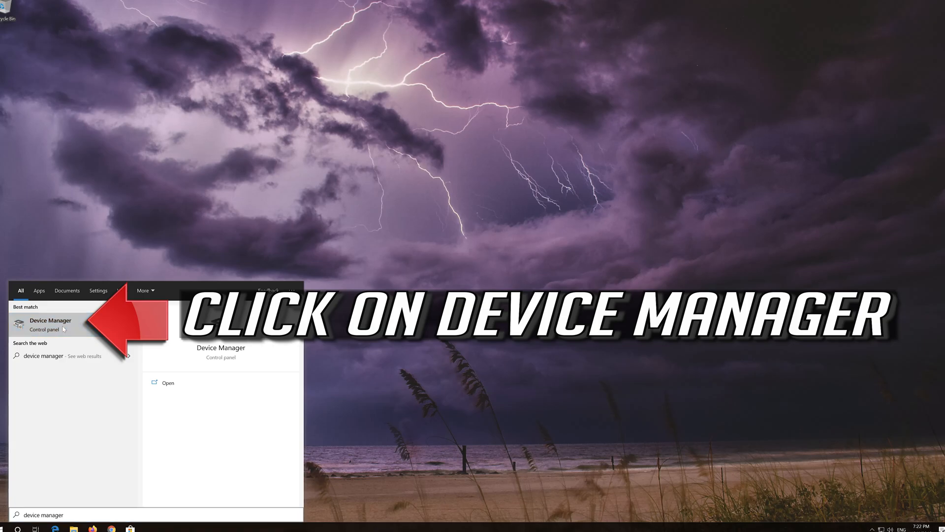
pyautogui.click(51, 325)
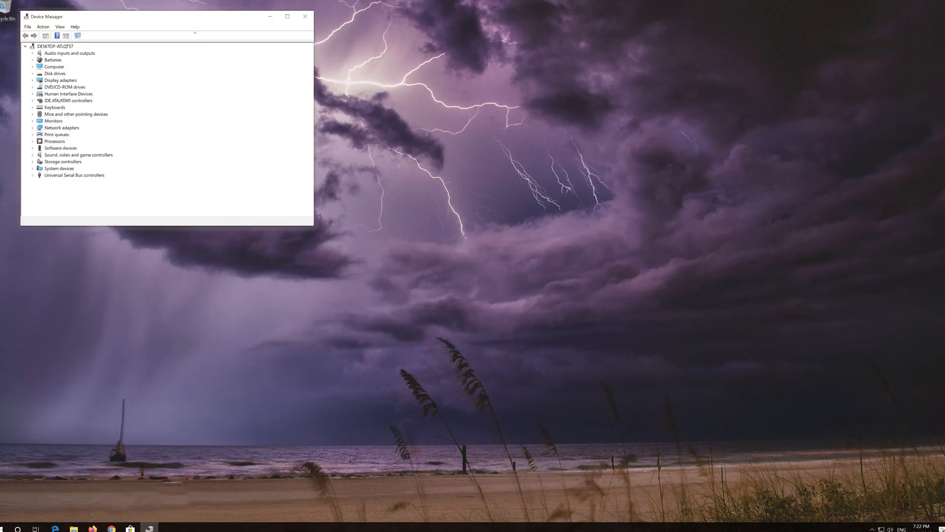
# Step: Expand Sound, video and game controllers and start Update driver for High Definition Audio Device
pyautogui.moveTo(167, 17); pyautogui.dragTo(435, 122)
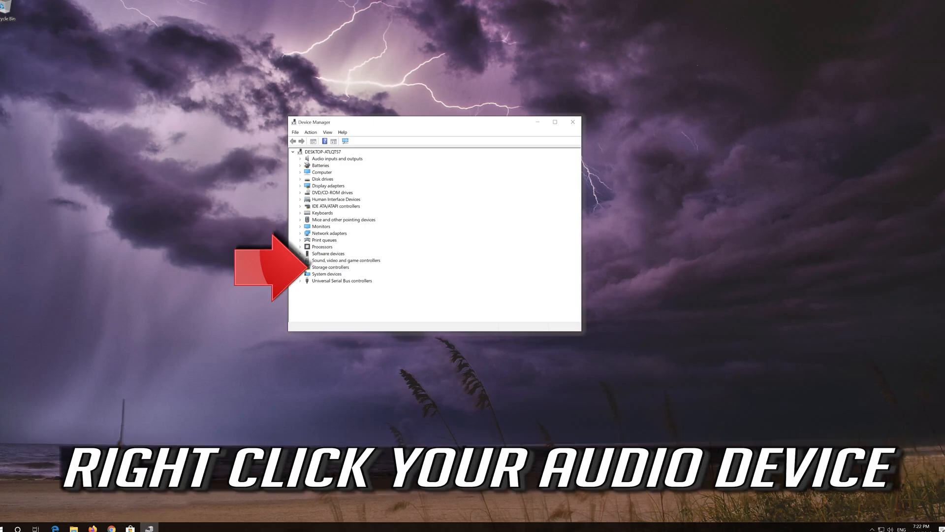
pyautogui.click(301, 260)
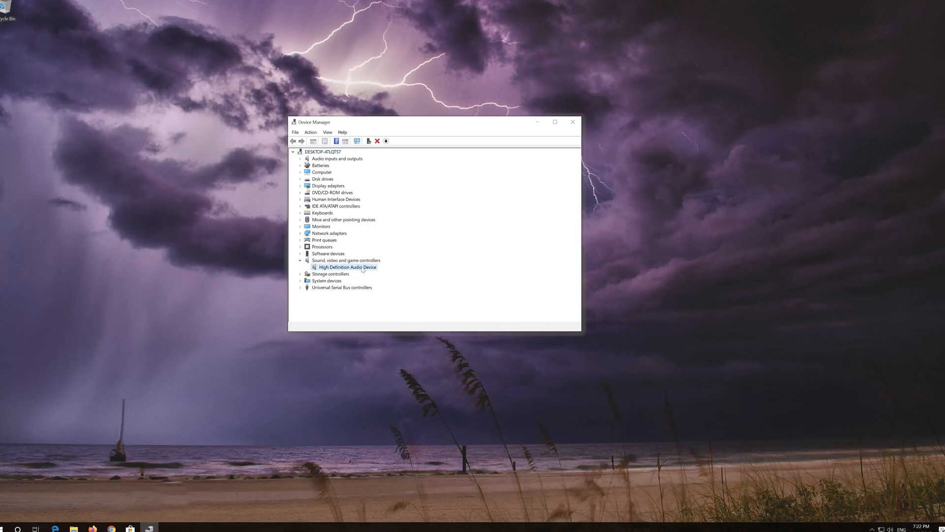
pyautogui.rightClick(349, 267)
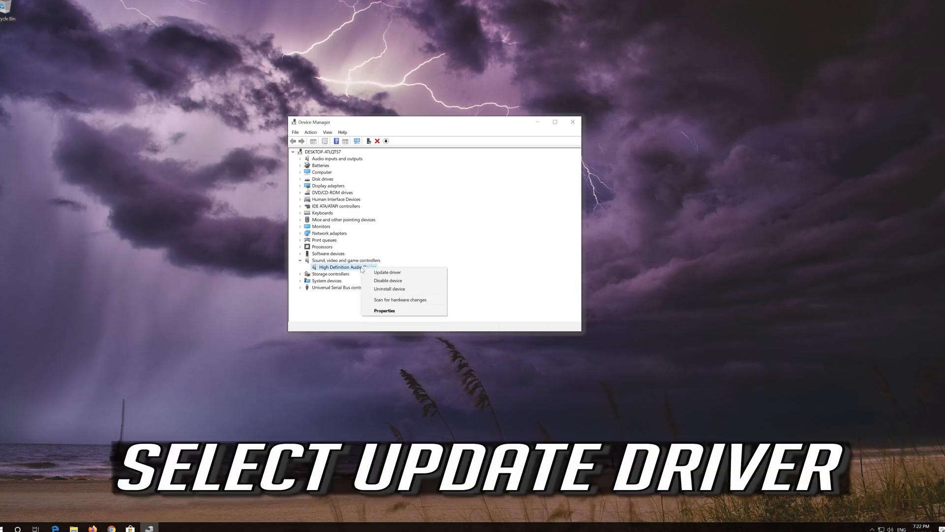
pyautogui.moveTo(388, 273)
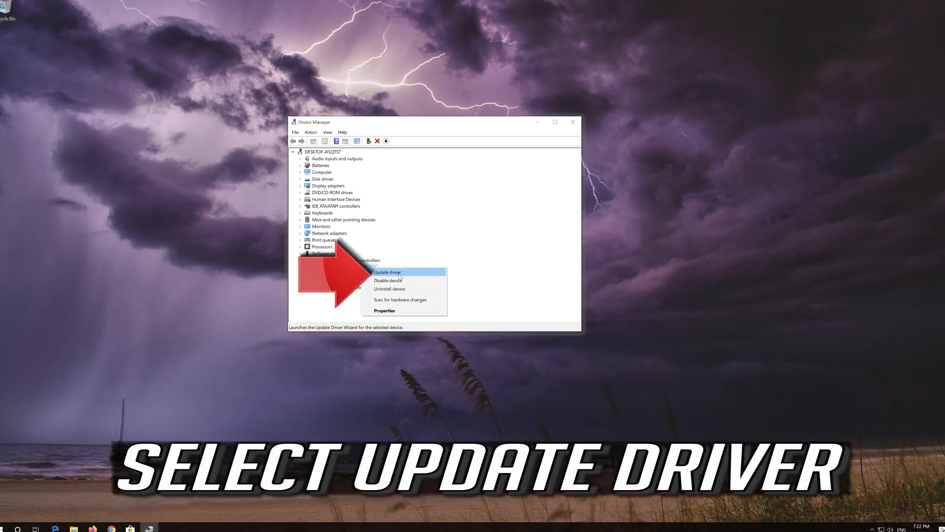
pyautogui.moveTo(414, 276)
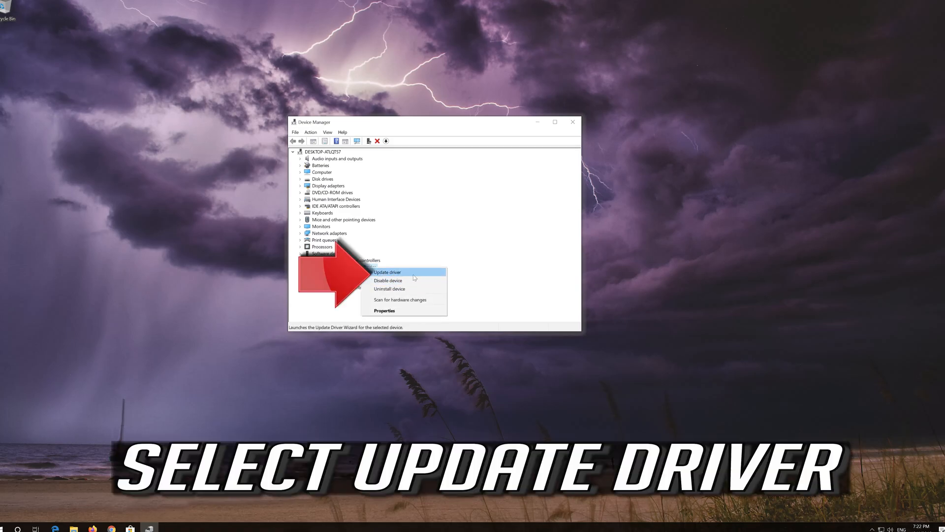
pyautogui.click(387, 273)
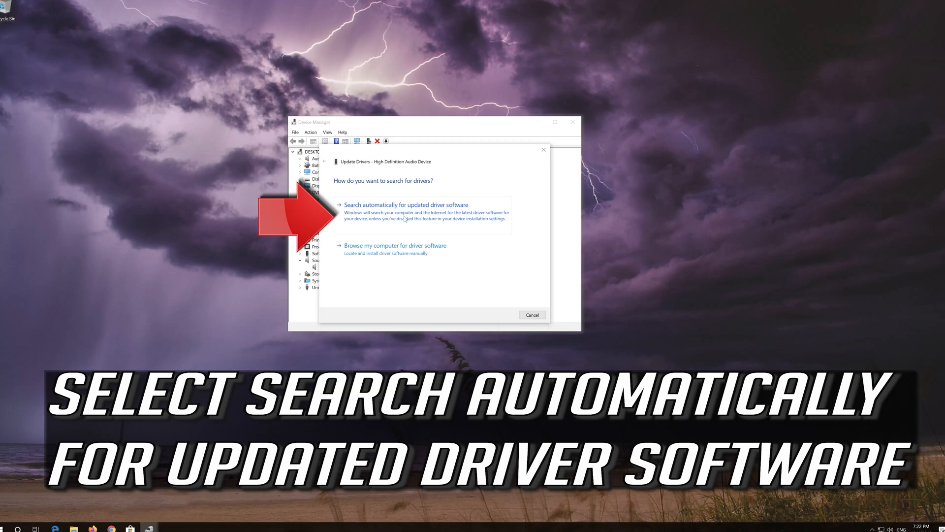
# Step: Search automatically for a newer audio driver, then check Windows Update for drivers
pyautogui.click(406, 205)
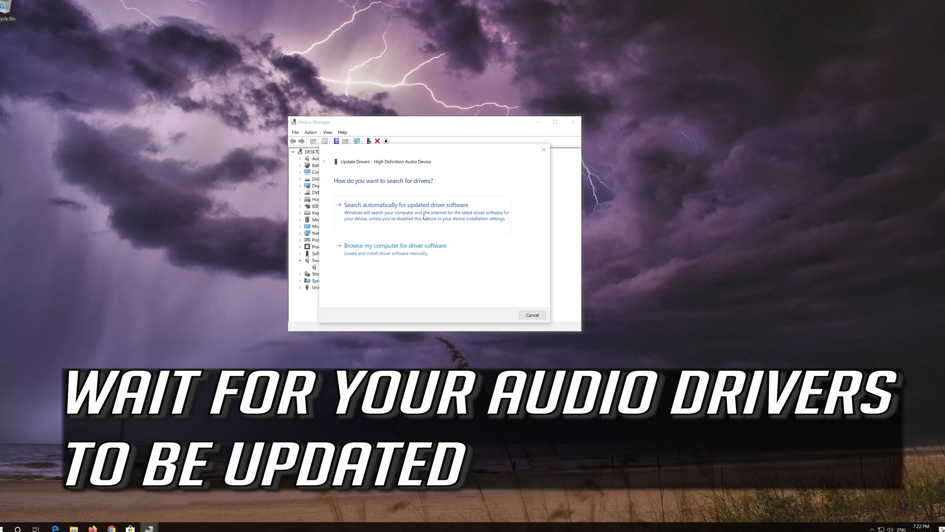
pyautogui.click(405, 204)
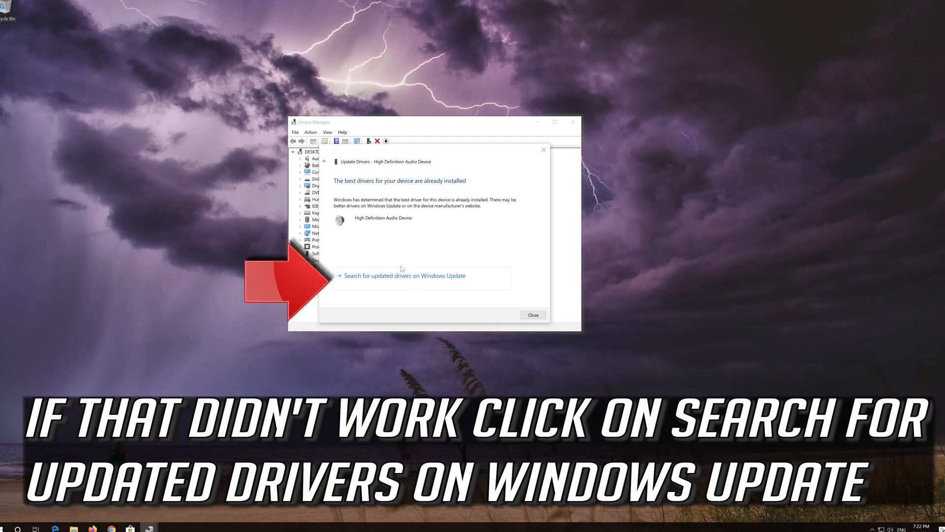
pyautogui.moveTo(378, 283)
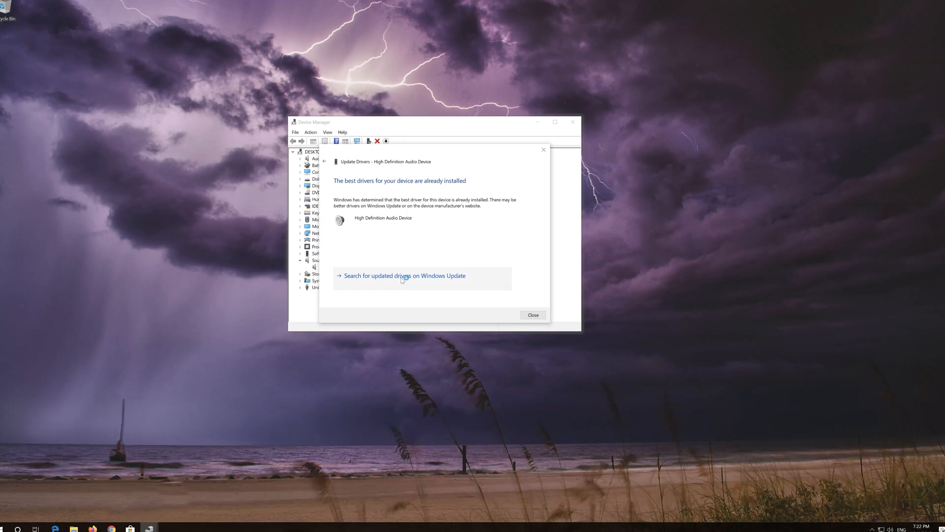
pyautogui.click(405, 275)
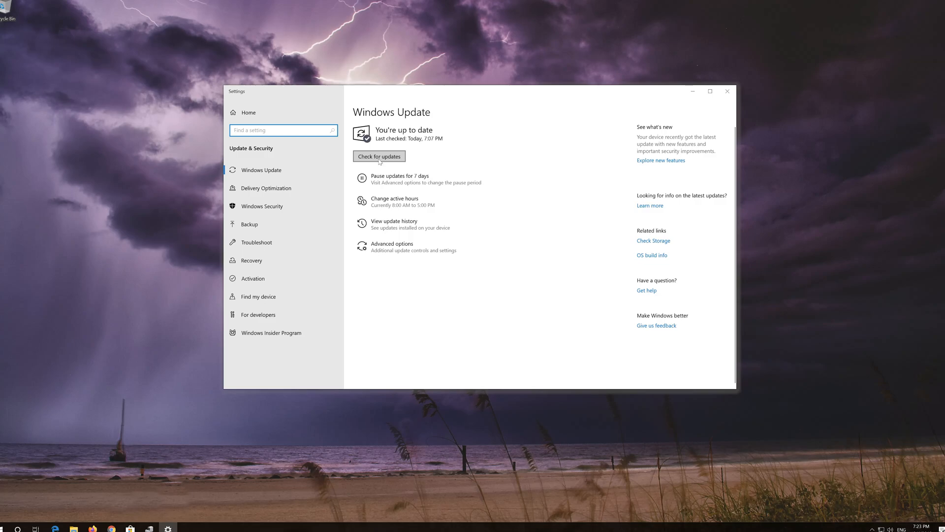
pyautogui.click(379, 156)
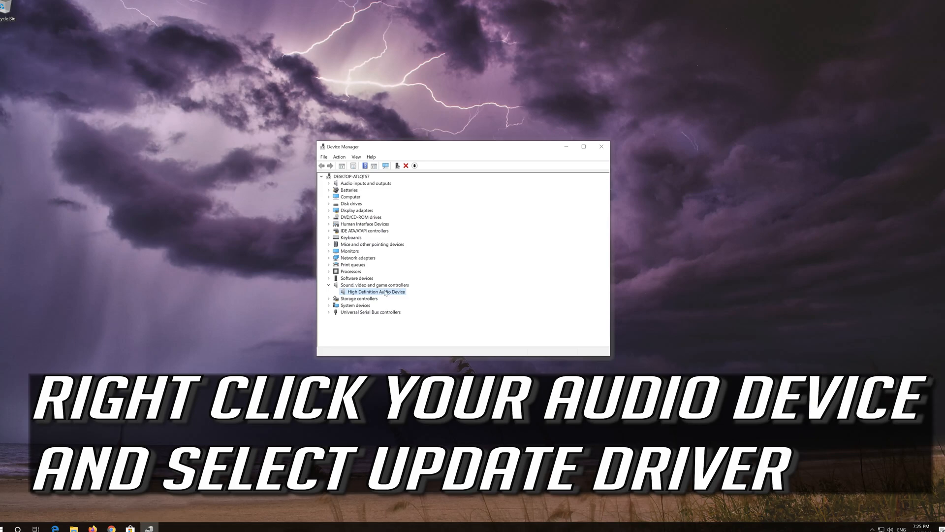
# Step: Start Update driver again for the High Definition Audio Device
pyautogui.rightClick(378, 291)
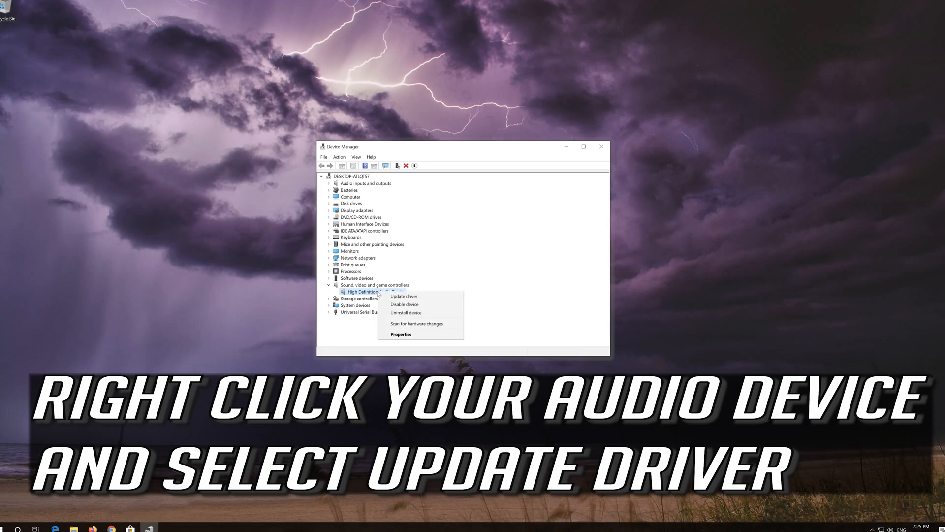
pyautogui.moveTo(404, 296)
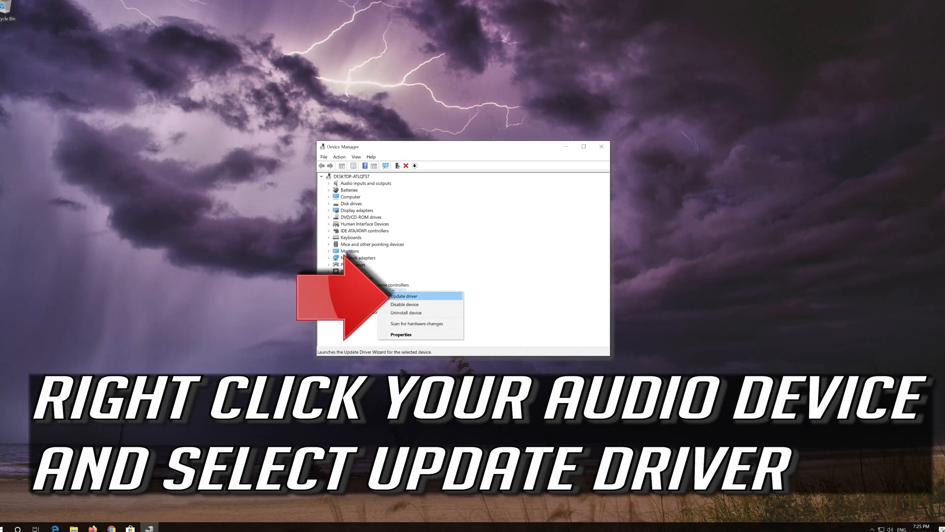
pyautogui.moveTo(443, 298)
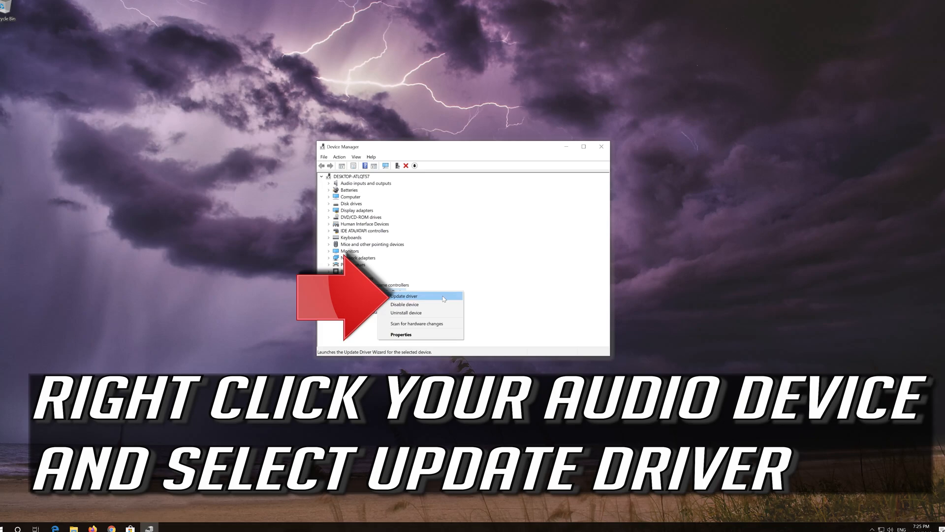
pyautogui.click(404, 295)
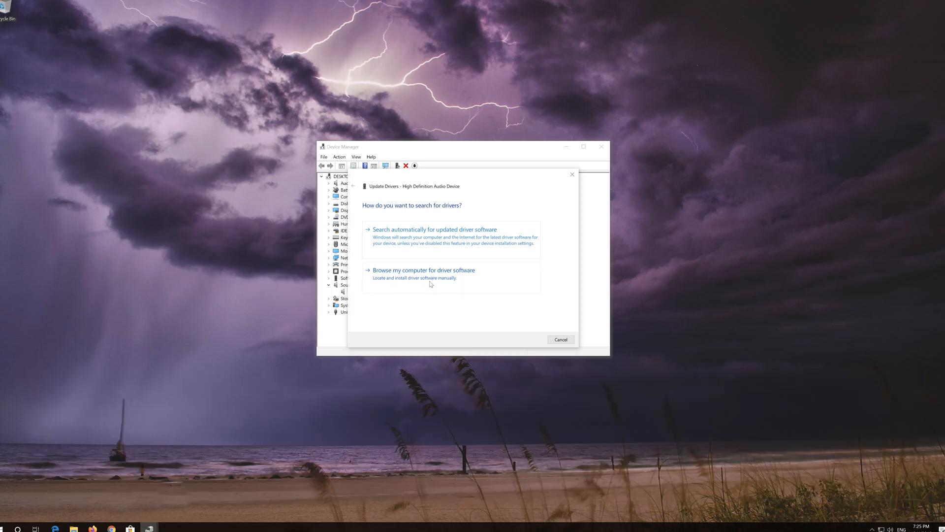
# Step: Install the High Definition Audio Device driver from this computer, accepting the warning
pyautogui.click(424, 269)
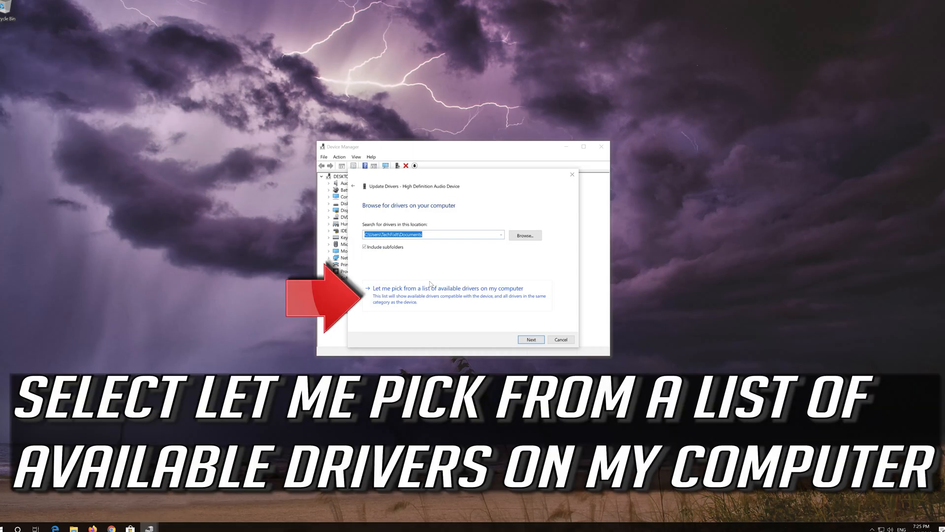
pyautogui.moveTo(436, 302)
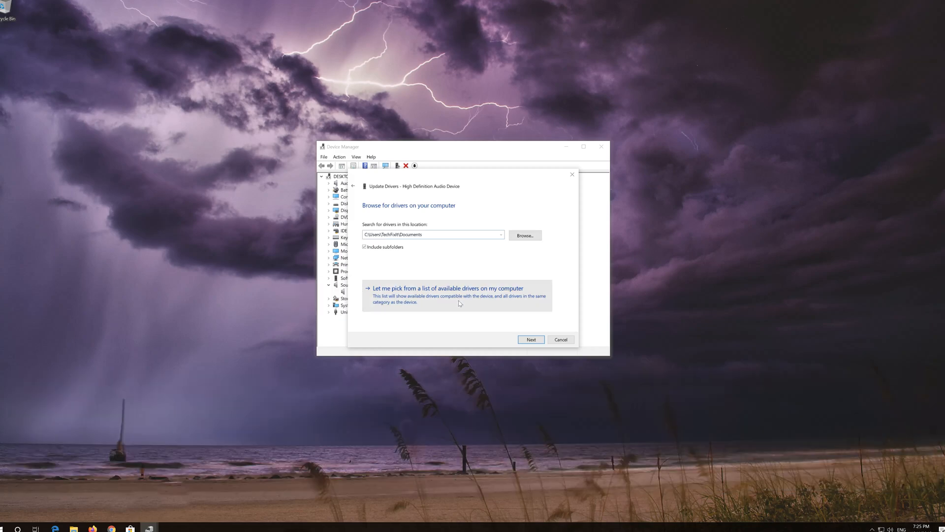
pyautogui.click(448, 288)
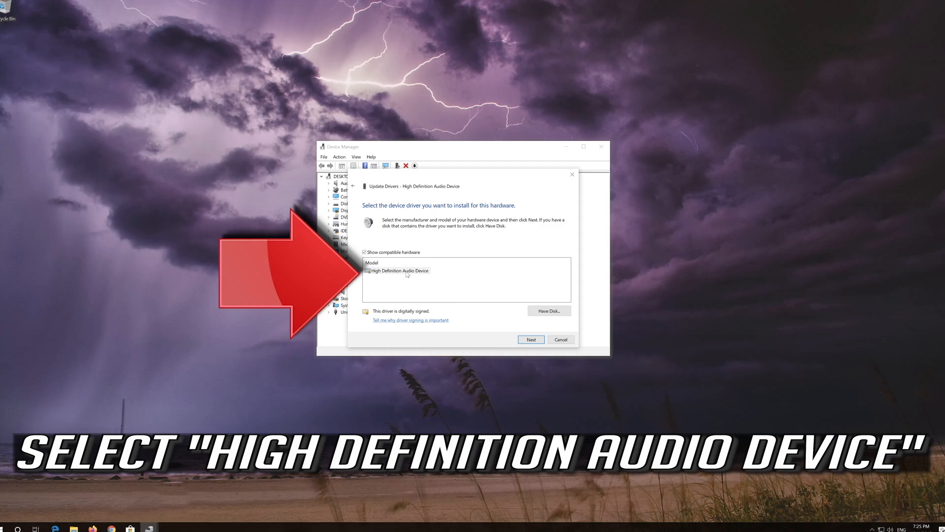
pyautogui.click(408, 271)
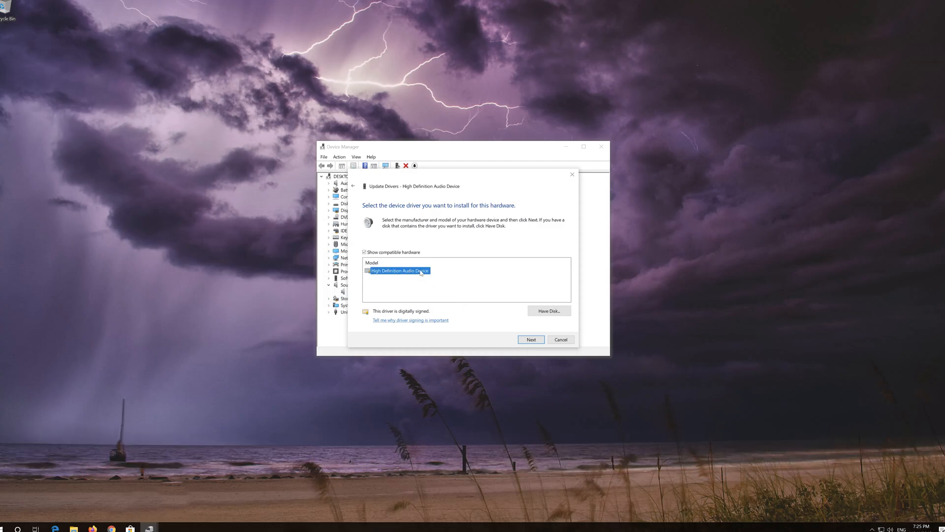
pyautogui.moveTo(531, 339)
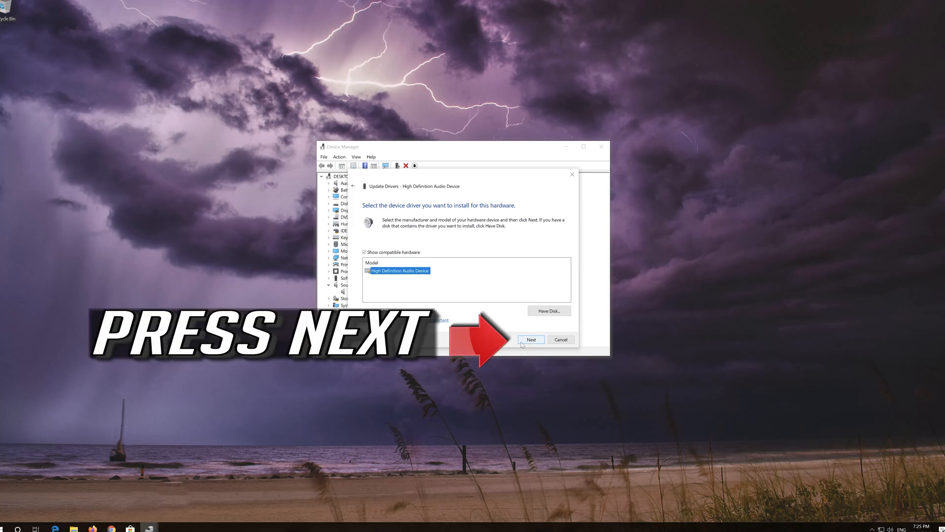
pyautogui.click(531, 339)
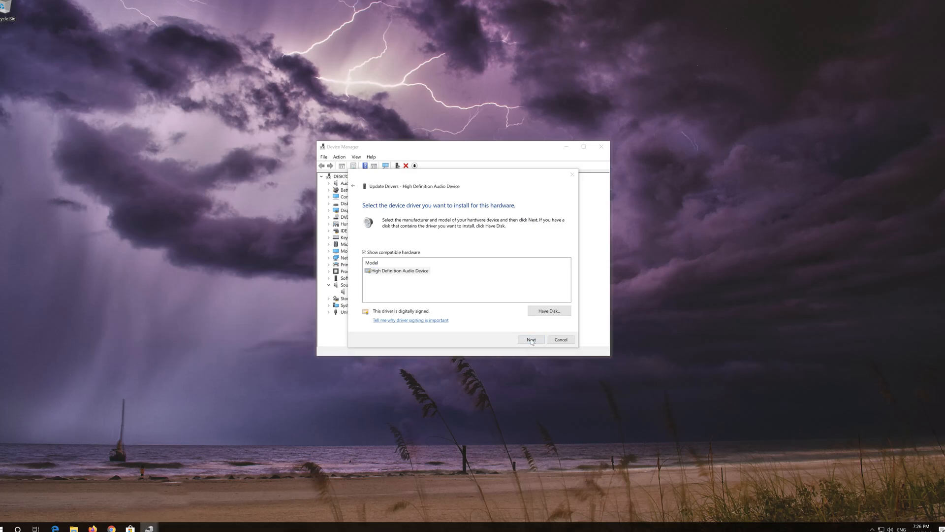
pyautogui.click(532, 340)
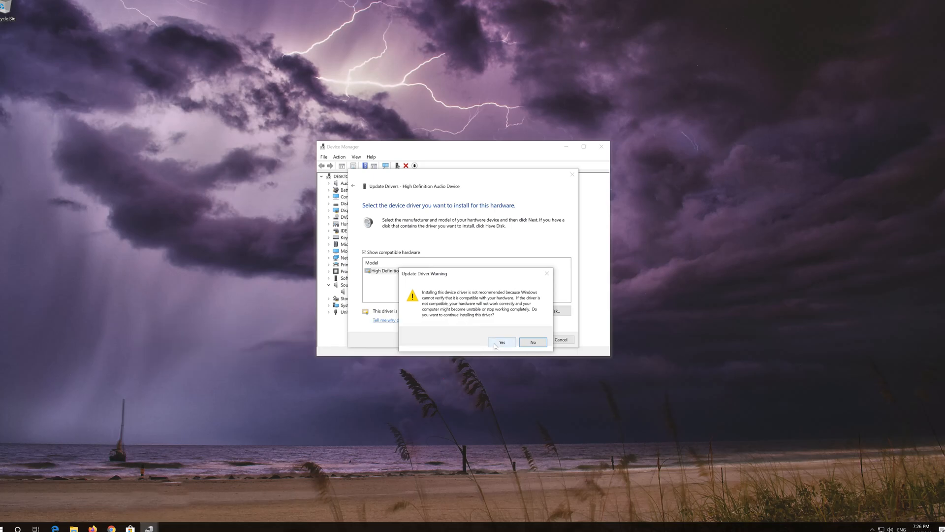
pyautogui.click(501, 342)
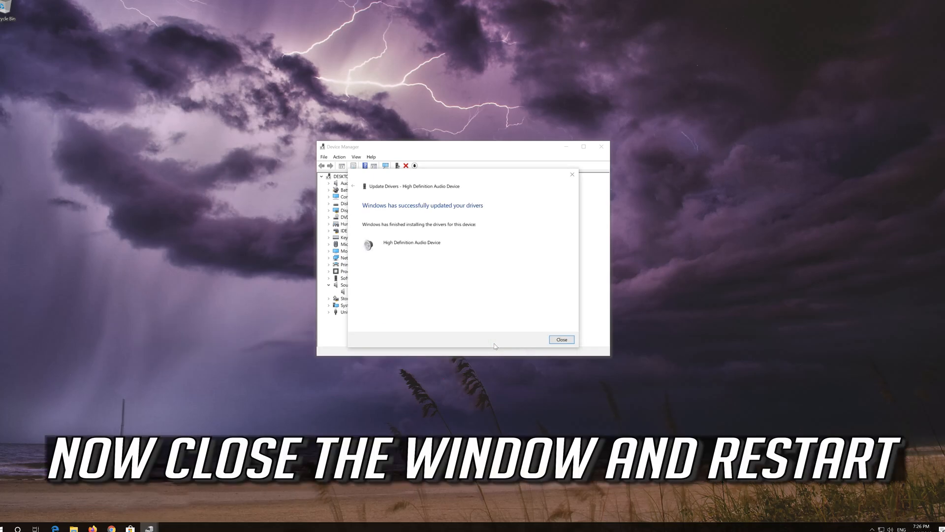
pyautogui.moveTo(437, 273)
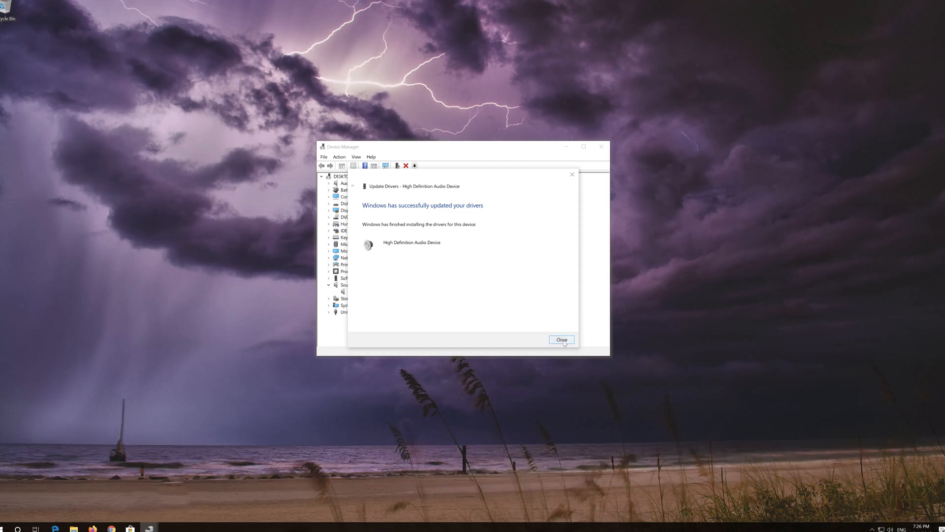
pyautogui.click(562, 339)
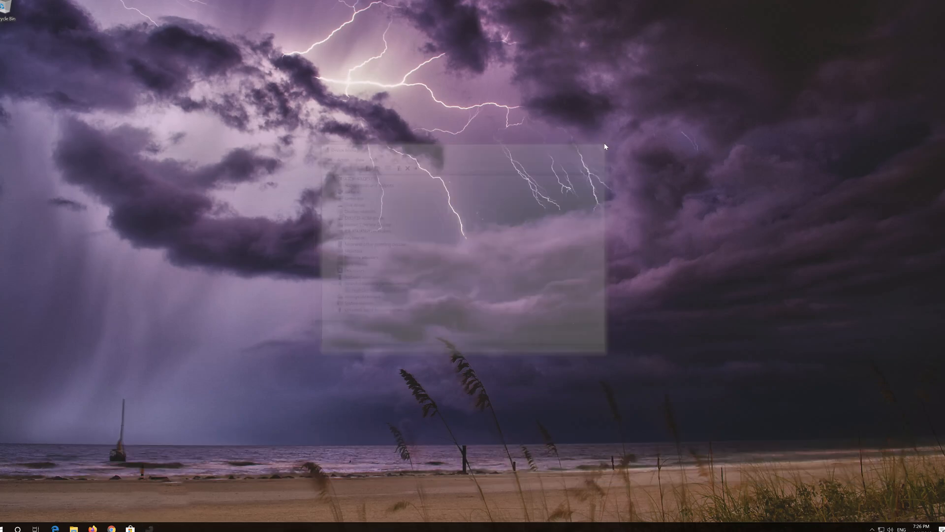
# Step: Uninstall the High Definition Audio Device and close Device Manager
pyautogui.click(18, 530)
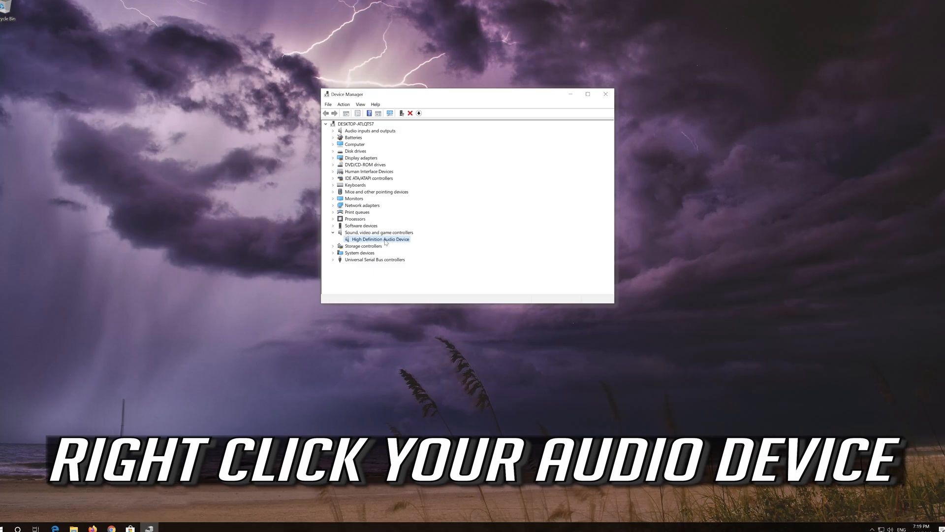
pyautogui.rightClick(380, 239)
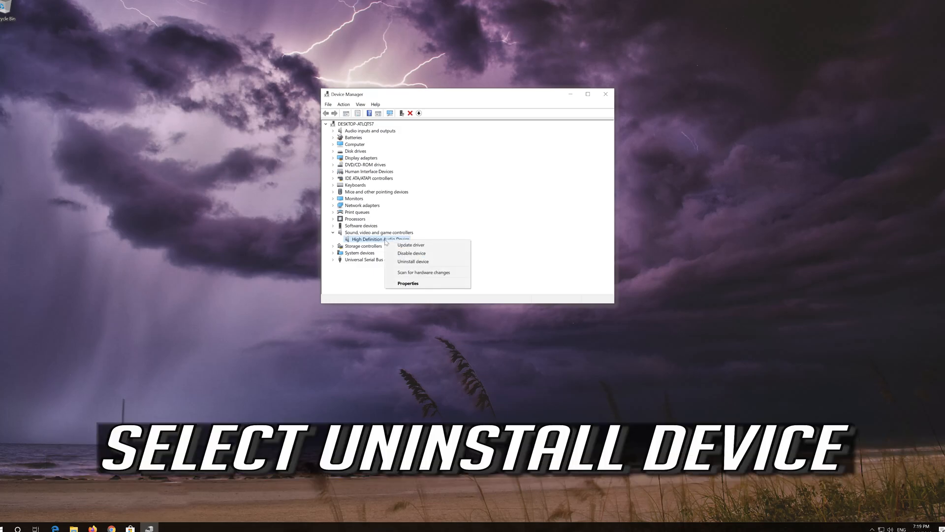
pyautogui.moveTo(428, 262)
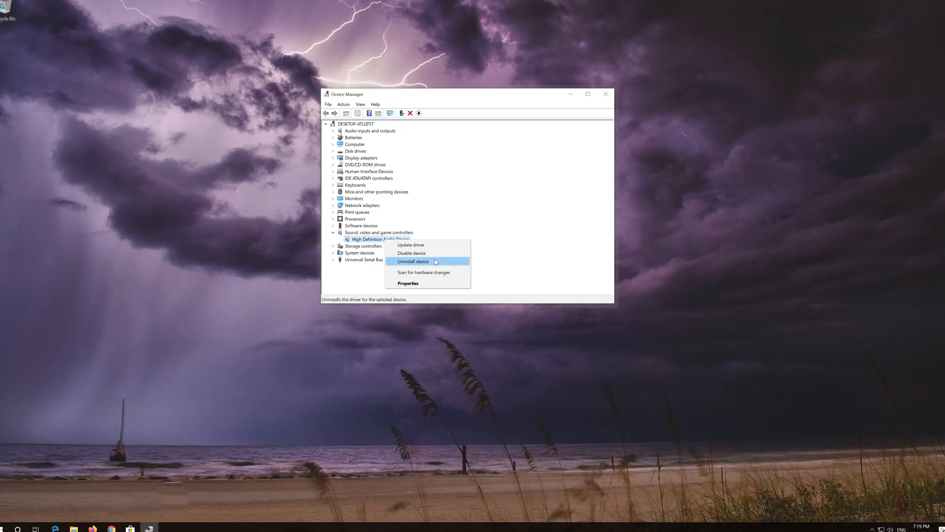
pyautogui.click(413, 261)
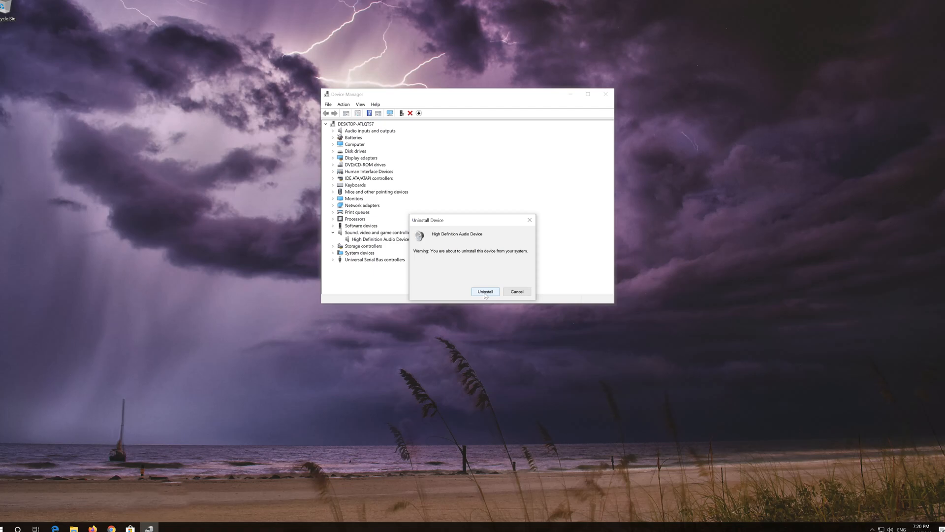
pyautogui.click(485, 292)
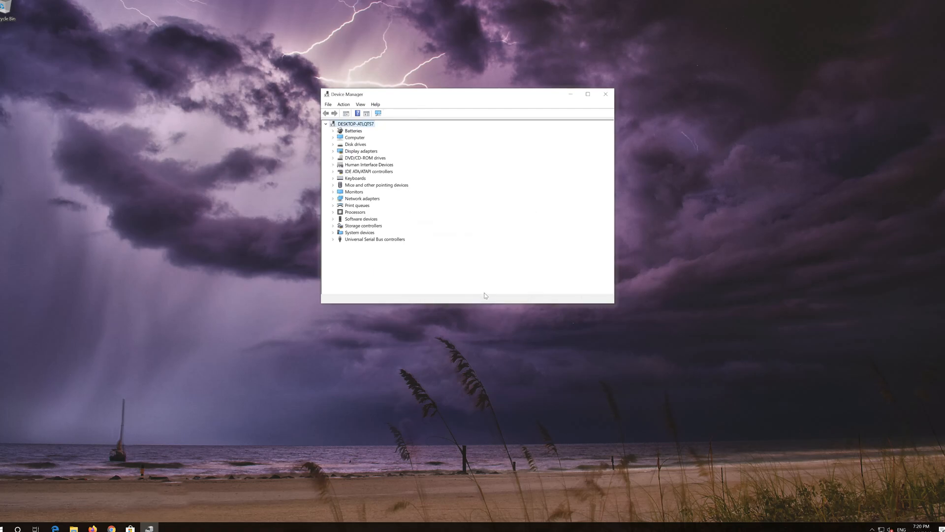
pyautogui.moveTo(603, 104)
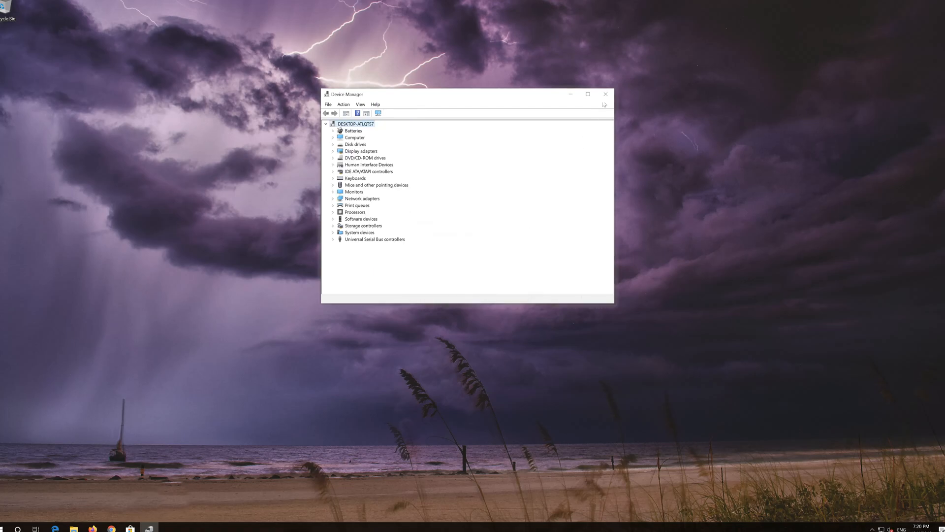
pyautogui.click(605, 94)
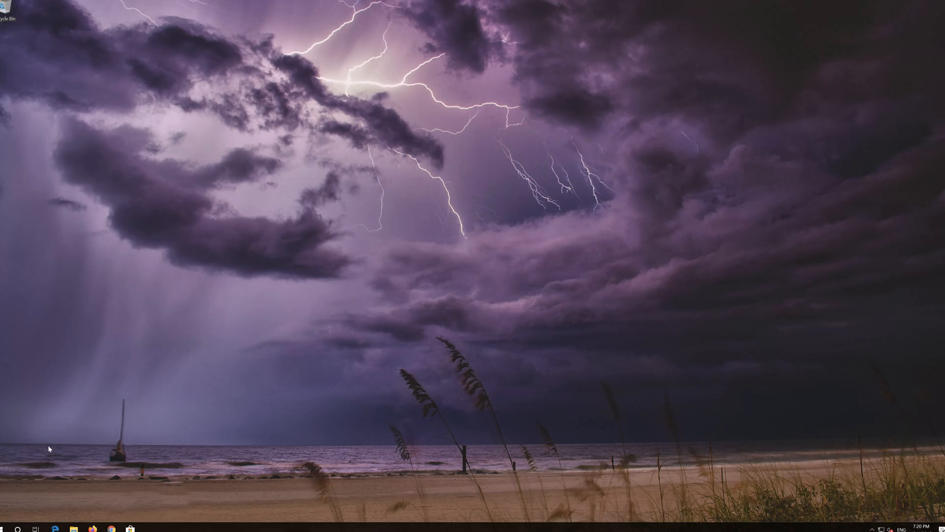
pyautogui.click(16, 530)
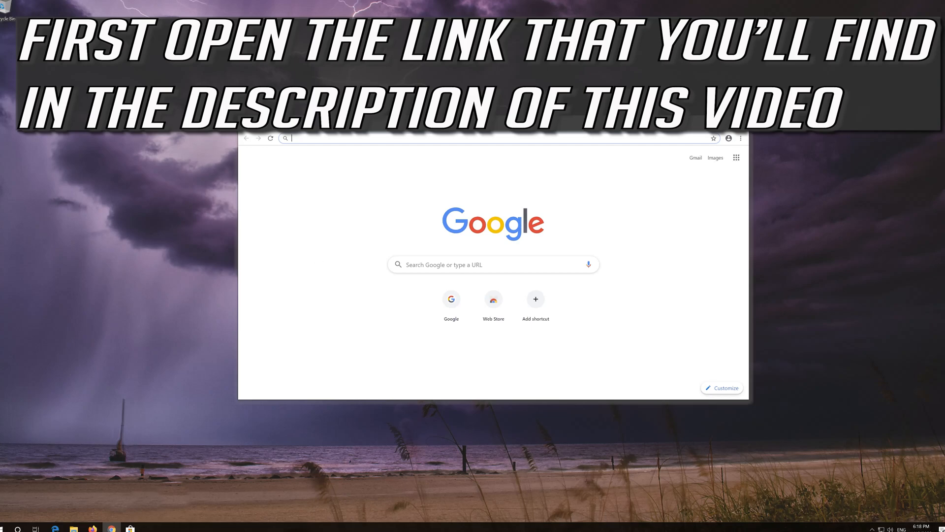
# Step: Go to microsoft.com/en-us/software-download/windows10 and download the media creation tool
pyautogui.write('microsoft.com/en-us/software-download/windows10')
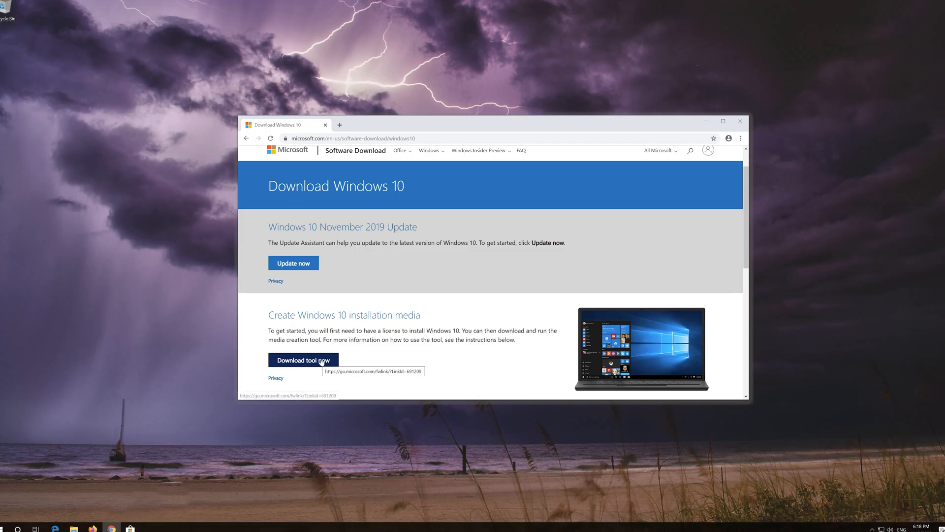
pyautogui.click(302, 359)
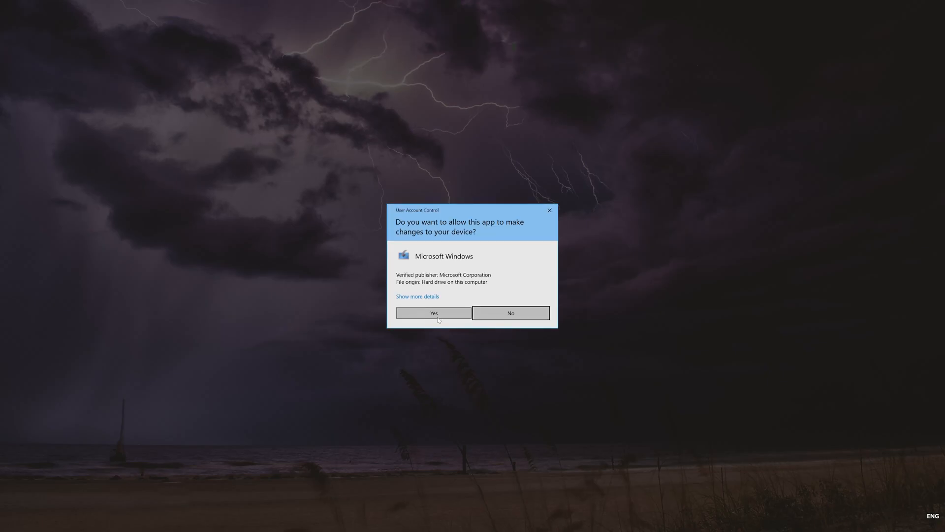
# Step: Allow the tool, accept both licenses, choose Upgrade this PC now, and install
pyautogui.click(433, 313)
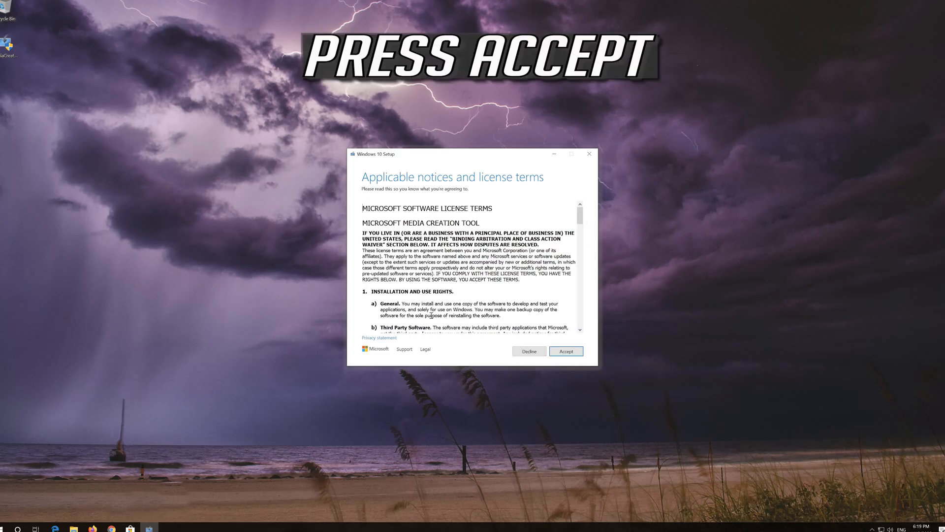
pyautogui.moveTo(580, 350)
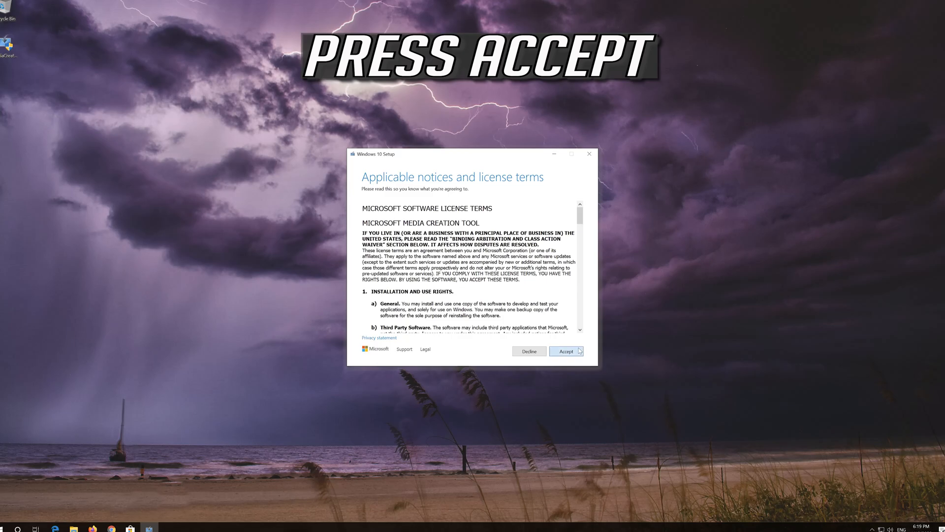
pyautogui.click(566, 351)
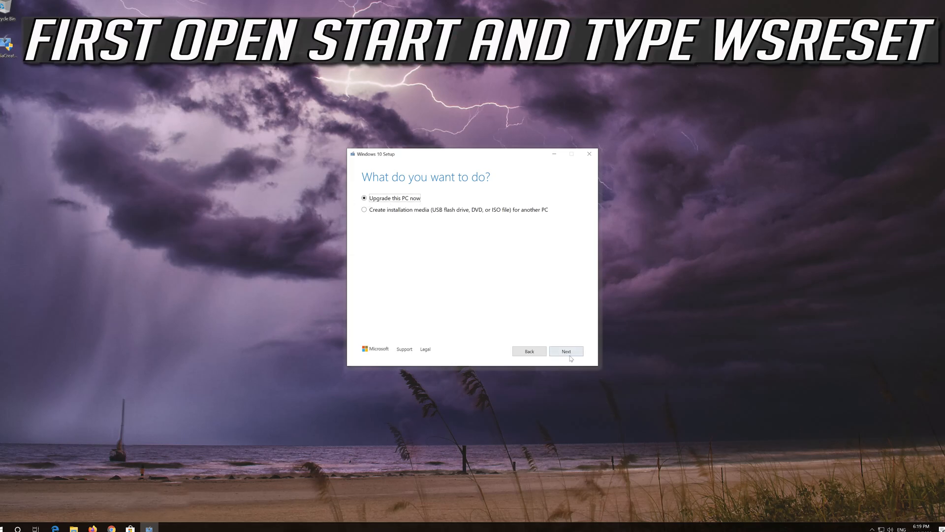
pyautogui.click(566, 351)
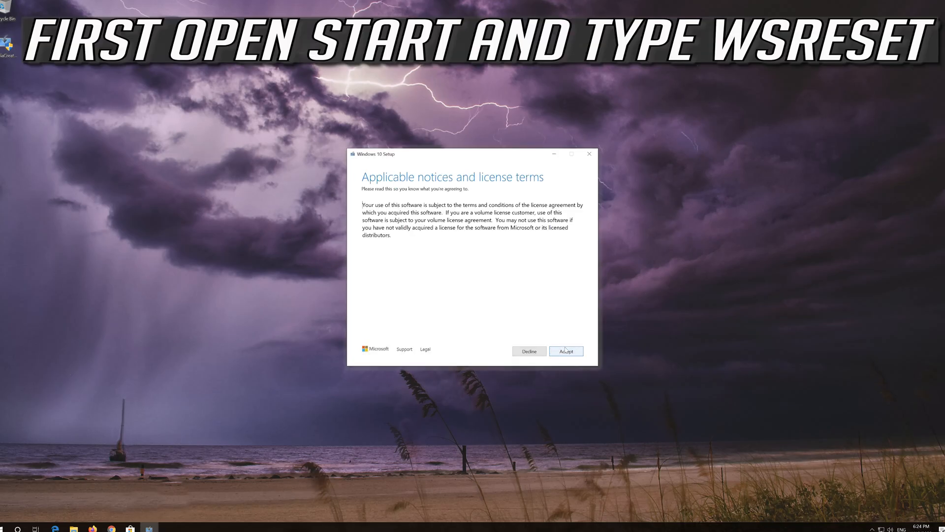
pyautogui.click(566, 351)
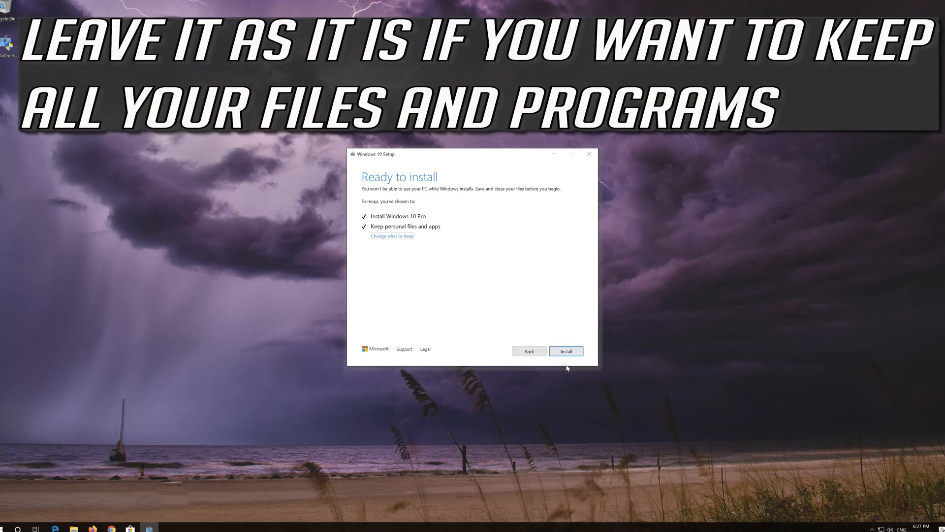
pyautogui.click(566, 351)
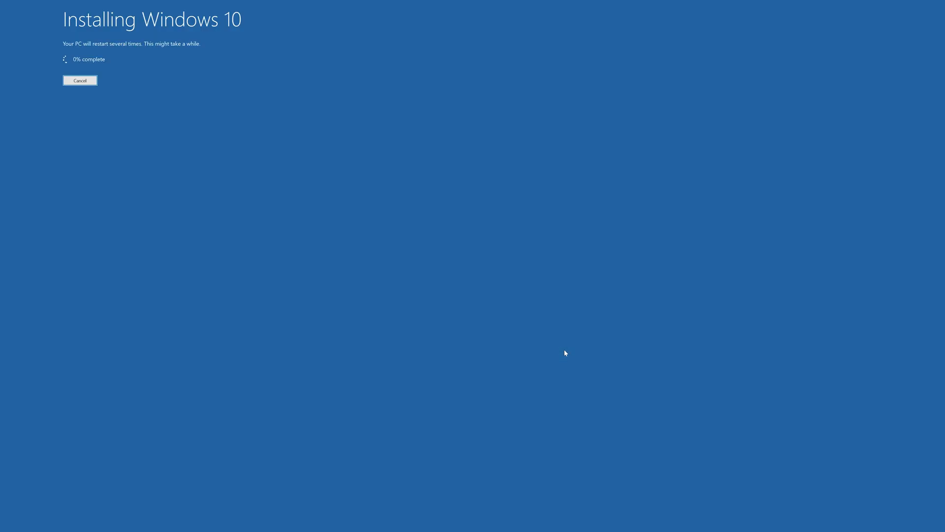